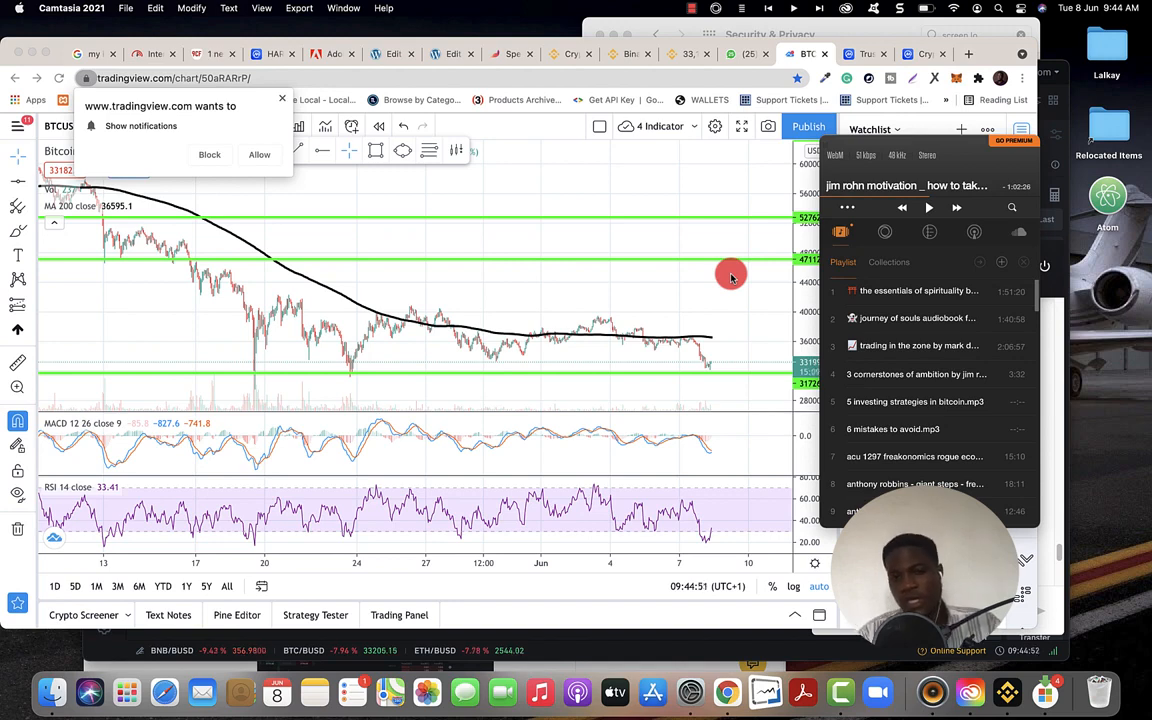
mouse_move(684, 268)
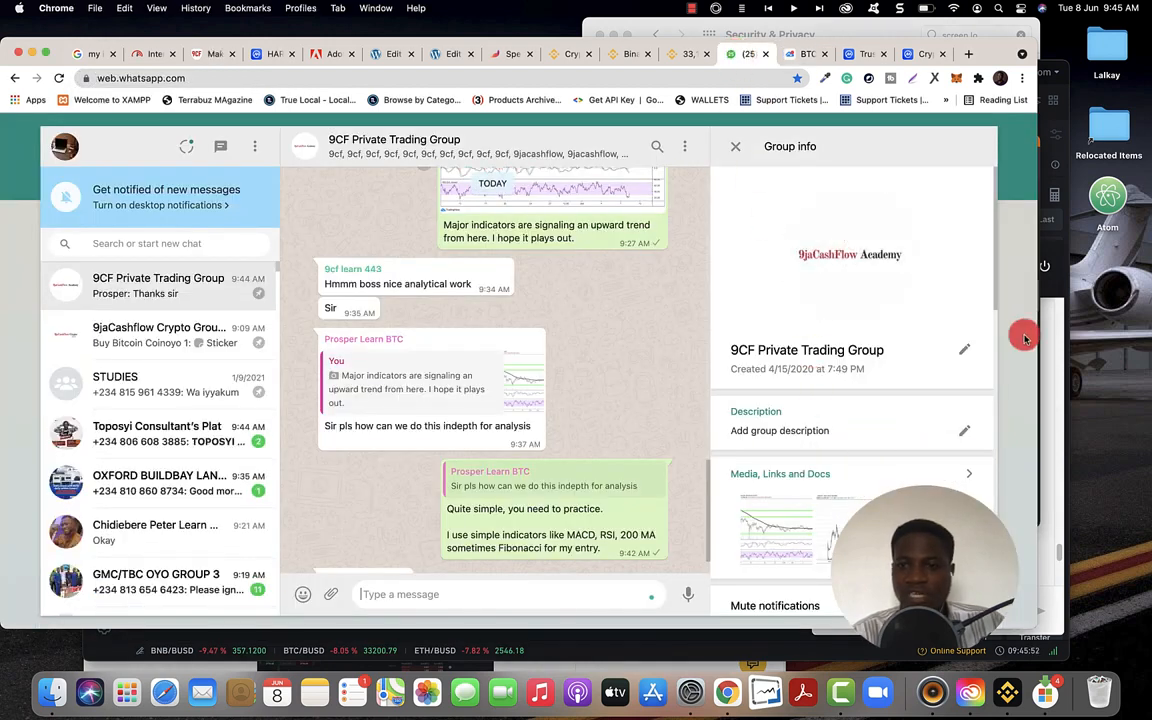
Scroll the 9CF Private Trading Group chat up to the advice on buying crypto without leverage.
scroll(up, 3)
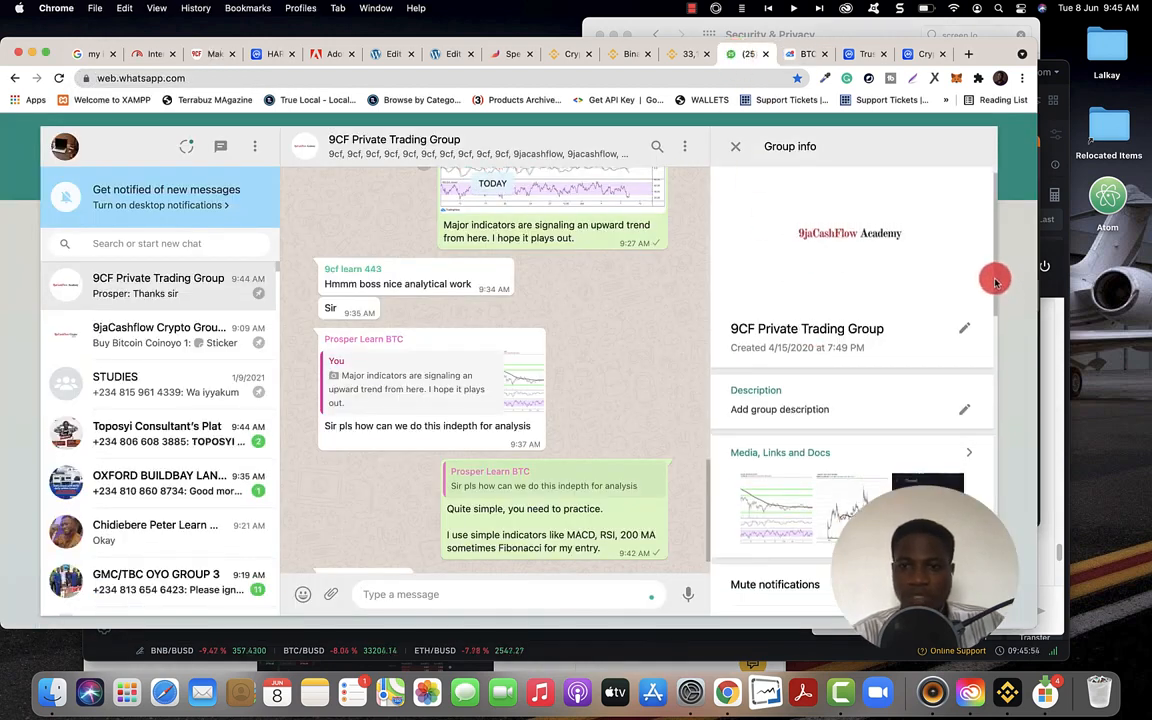
scroll(down, 3)
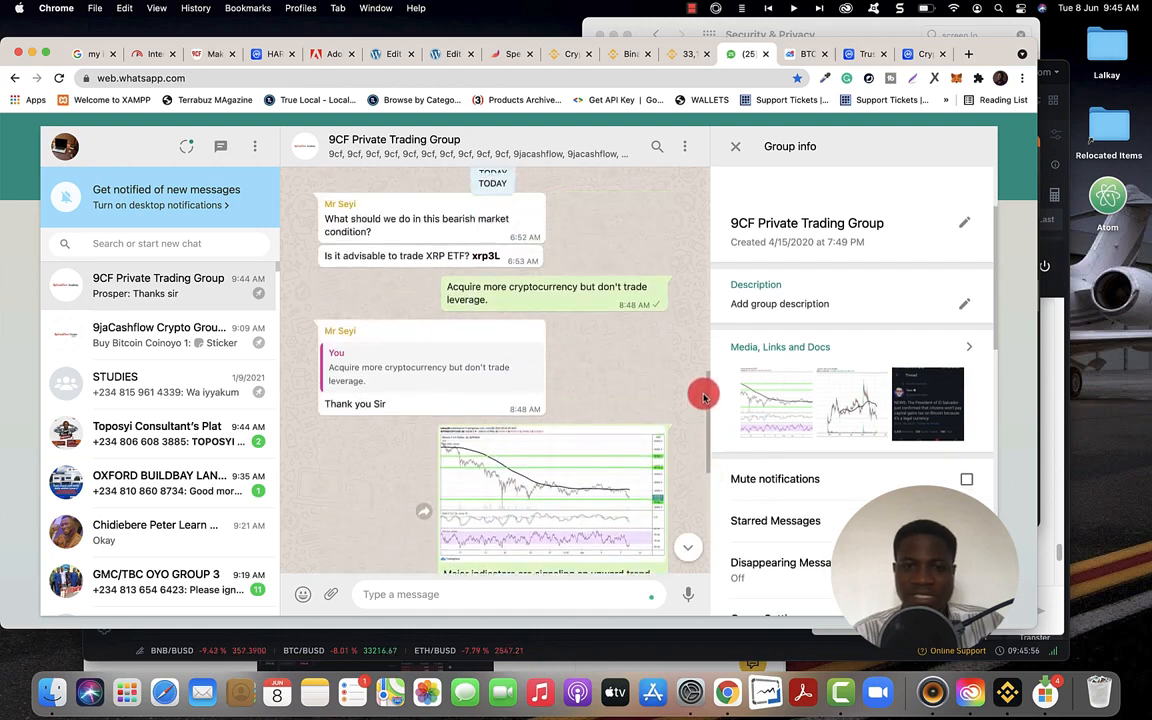
scroll(up, 3)
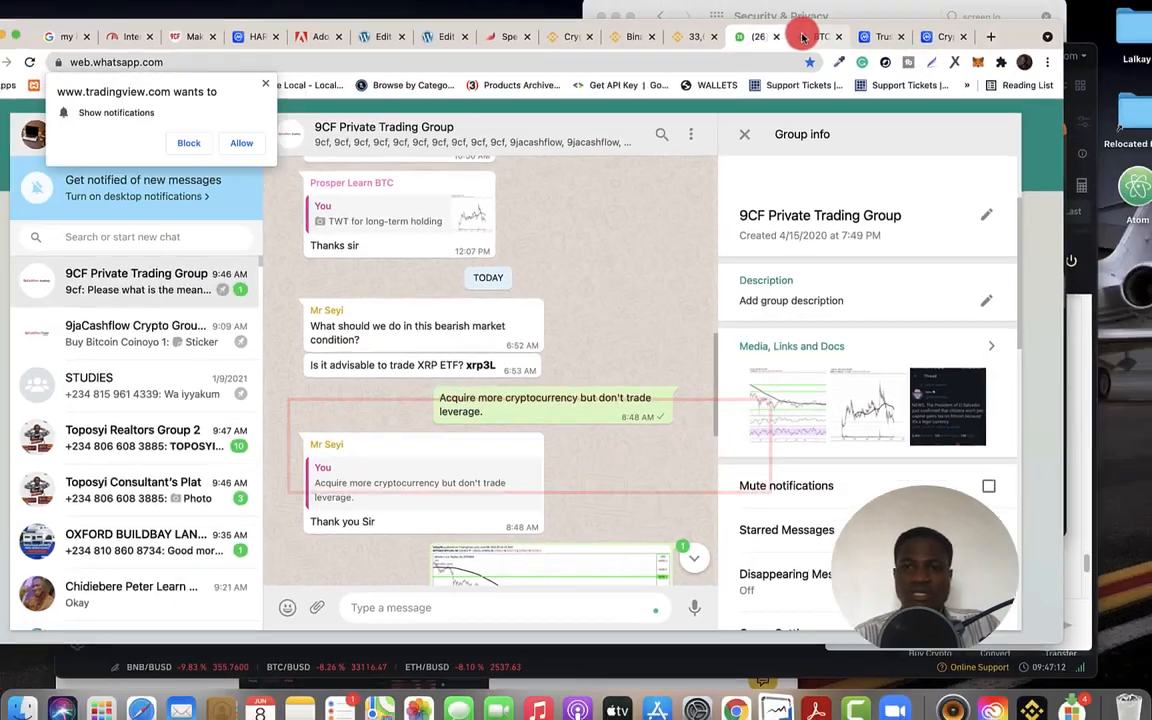
Leave the WhatsApp chat for the Binance futures window with the XRP perpetual chart.
click(802, 36)
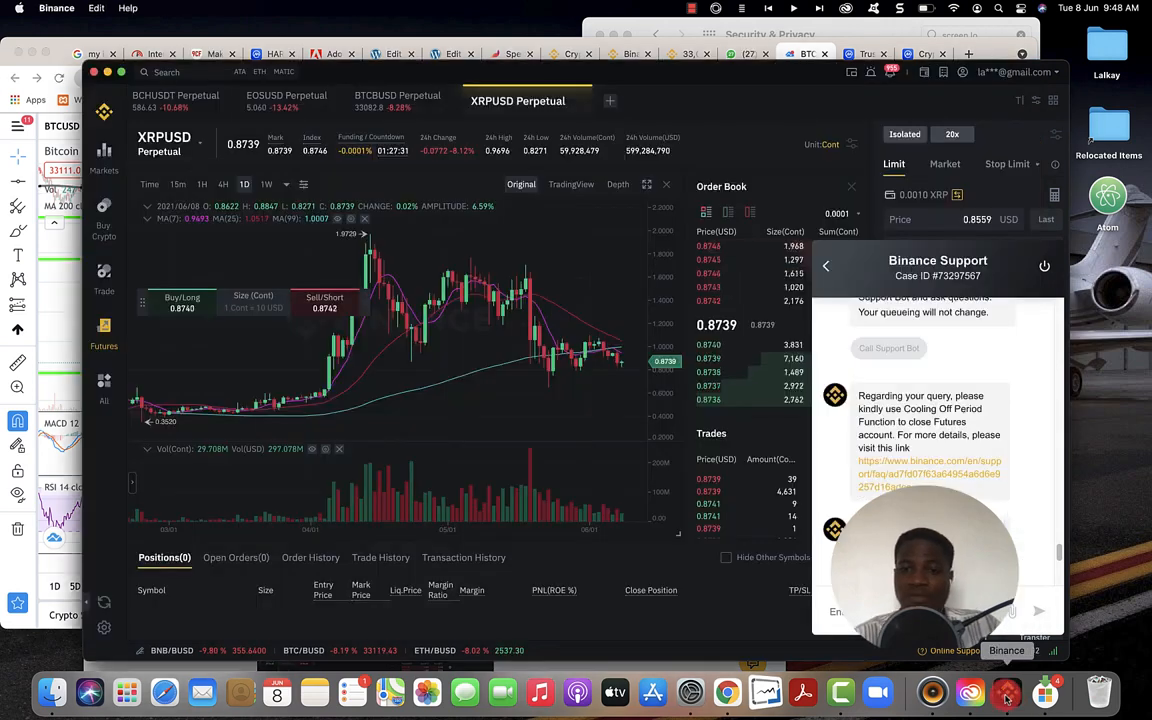
Follow the support chat link to the Futures Cooling-off Period FAQ article.
click(928, 468)
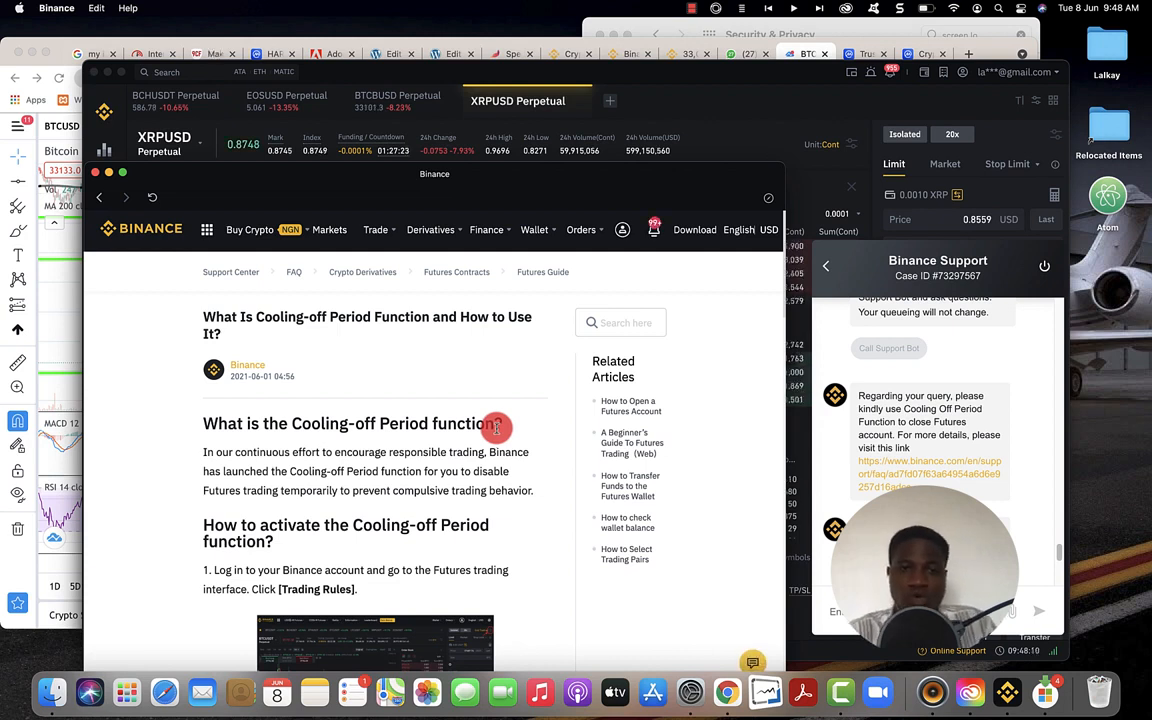
mouse_move(522, 404)
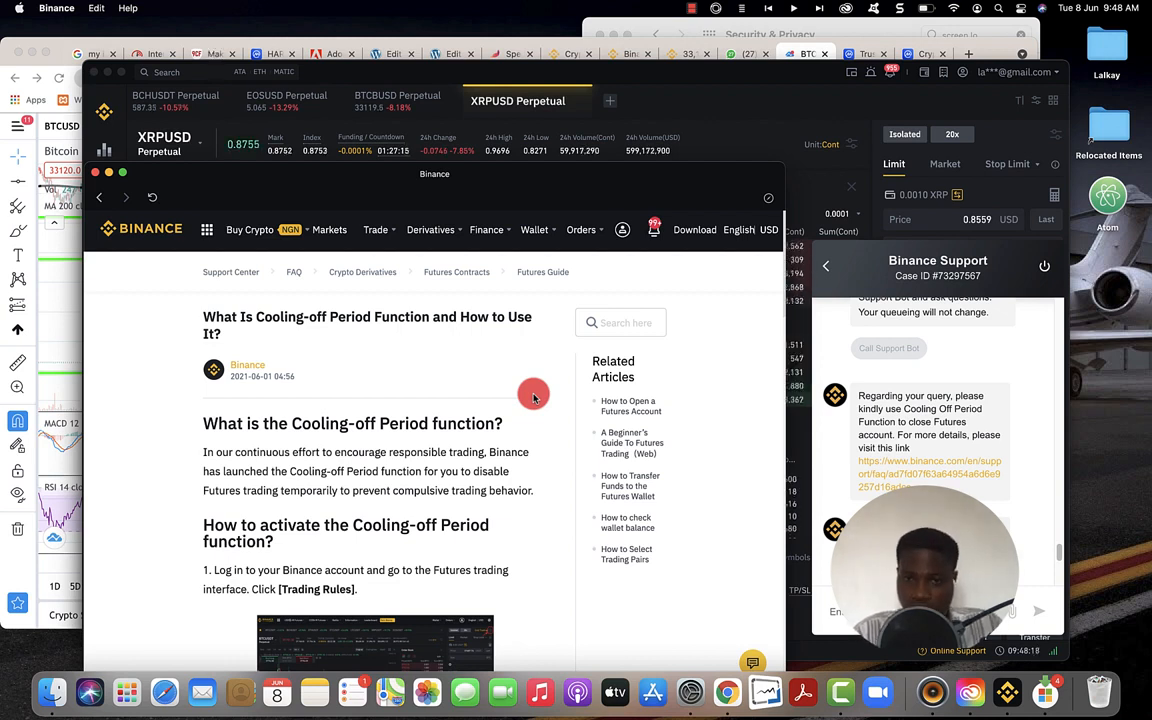
mouse_move(660, 504)
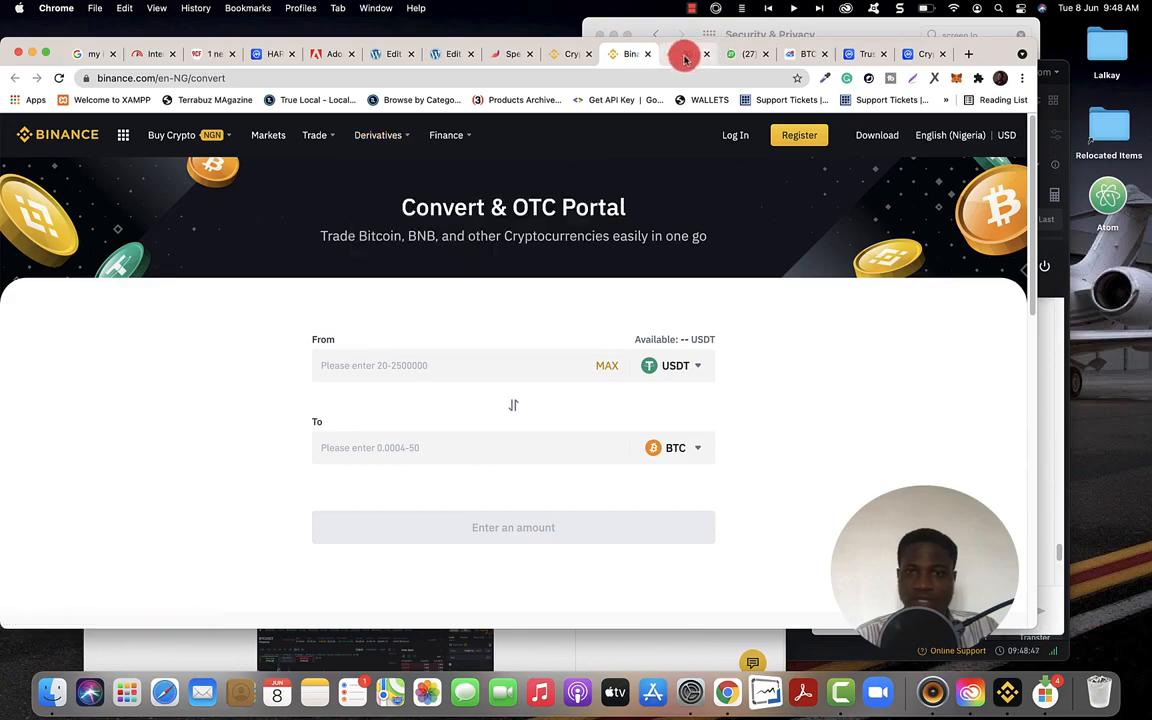
Return to the Binance Futures page and bring up the Cooling-off Period dialog from settings.
click(604, 62)
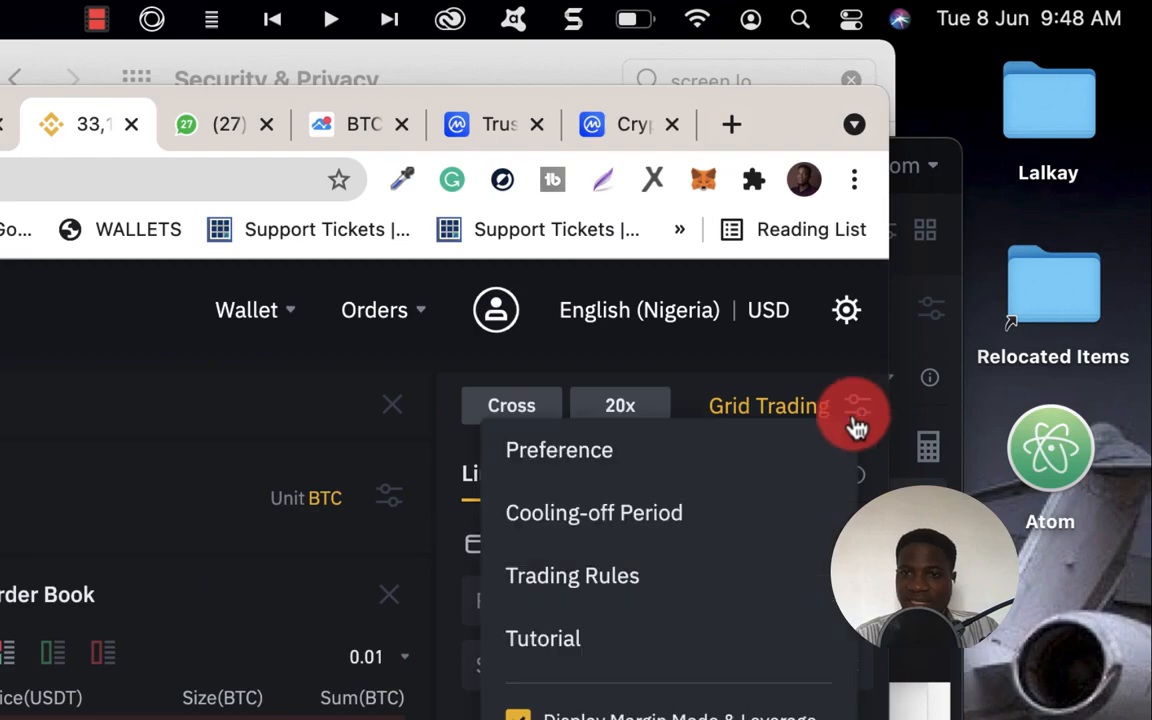
click(592, 512)
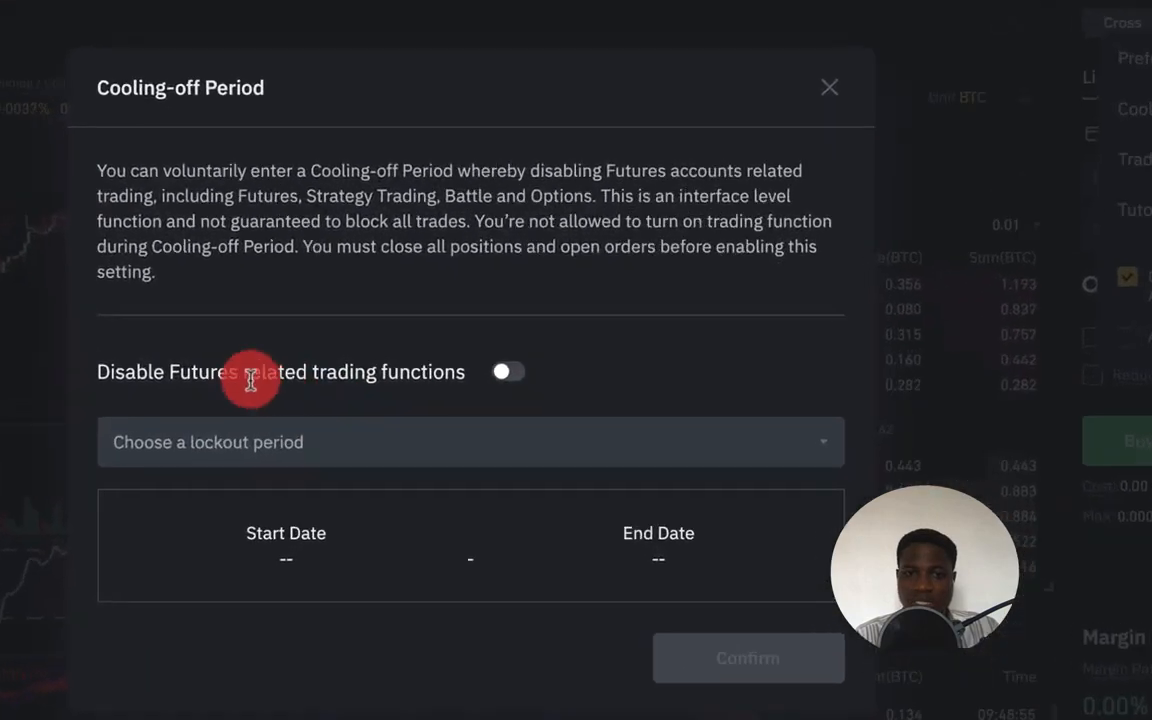
Disable futures trading functions with a 1 Week lockout (2021-06-08 to 2021-06-15) and submit it.
click(508, 370)
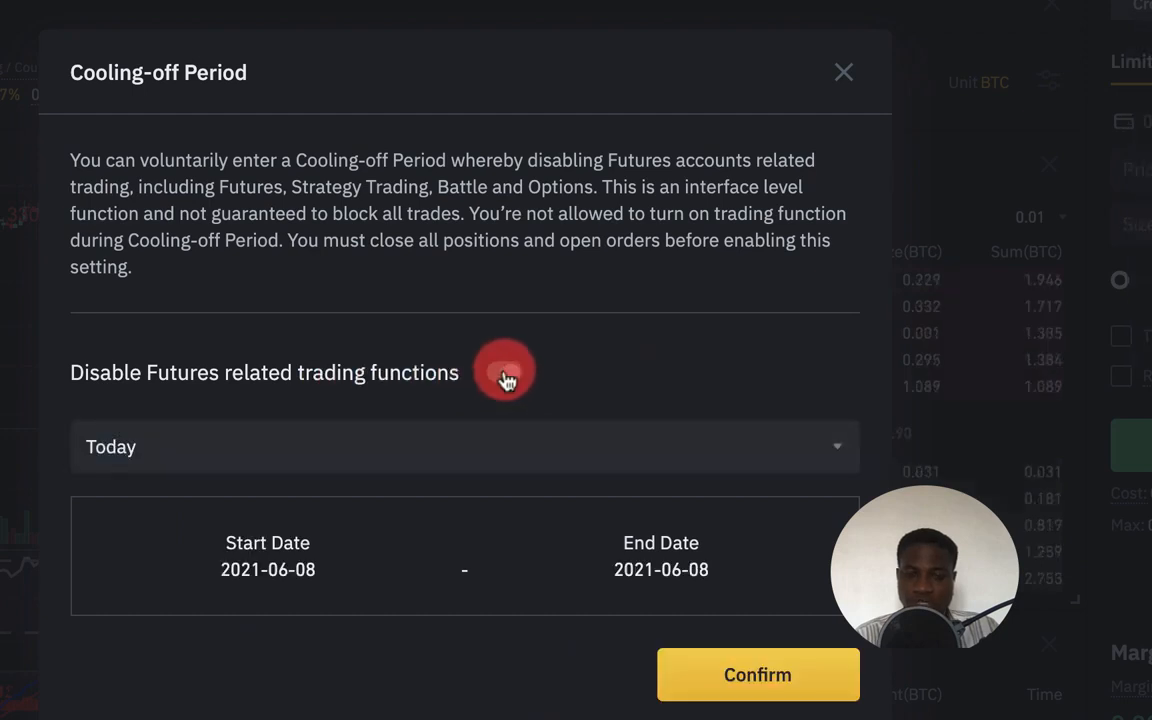
click(504, 372)
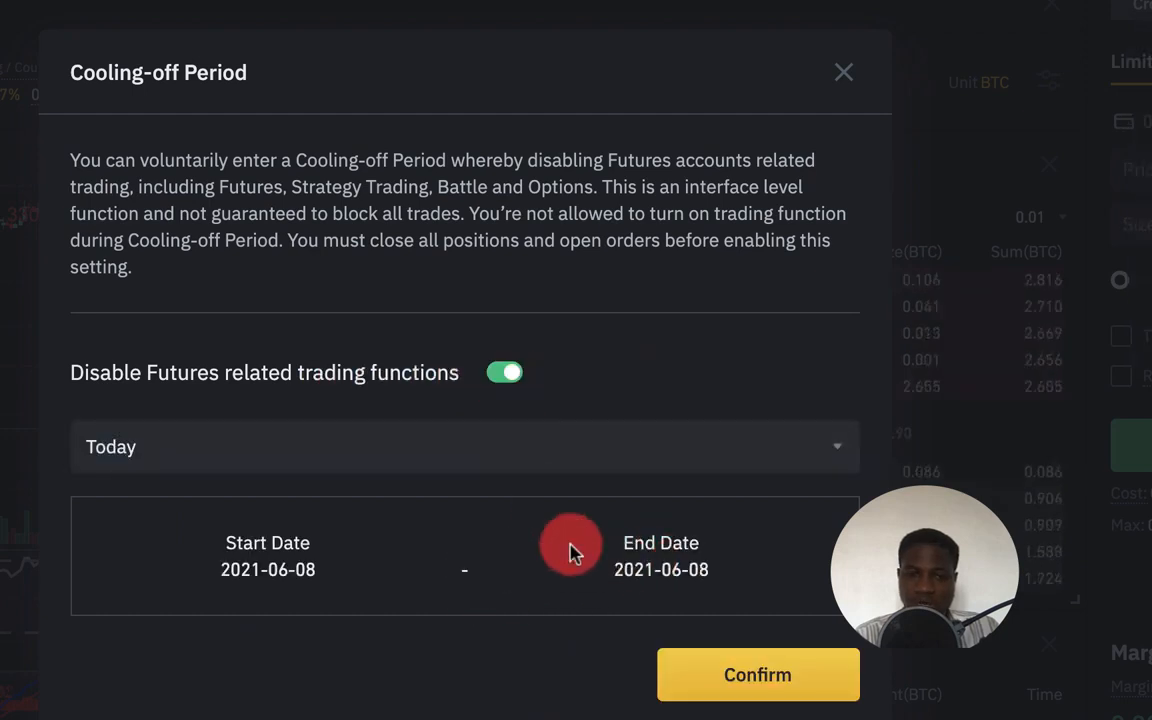
click(464, 446)
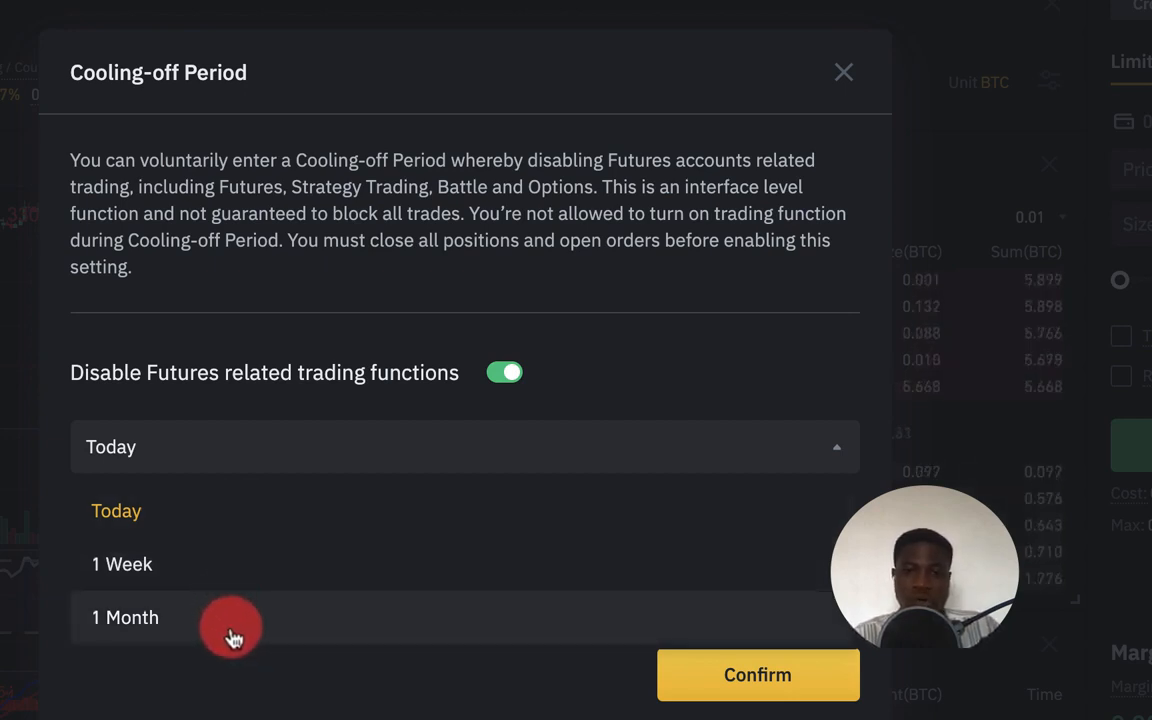
click(122, 564)
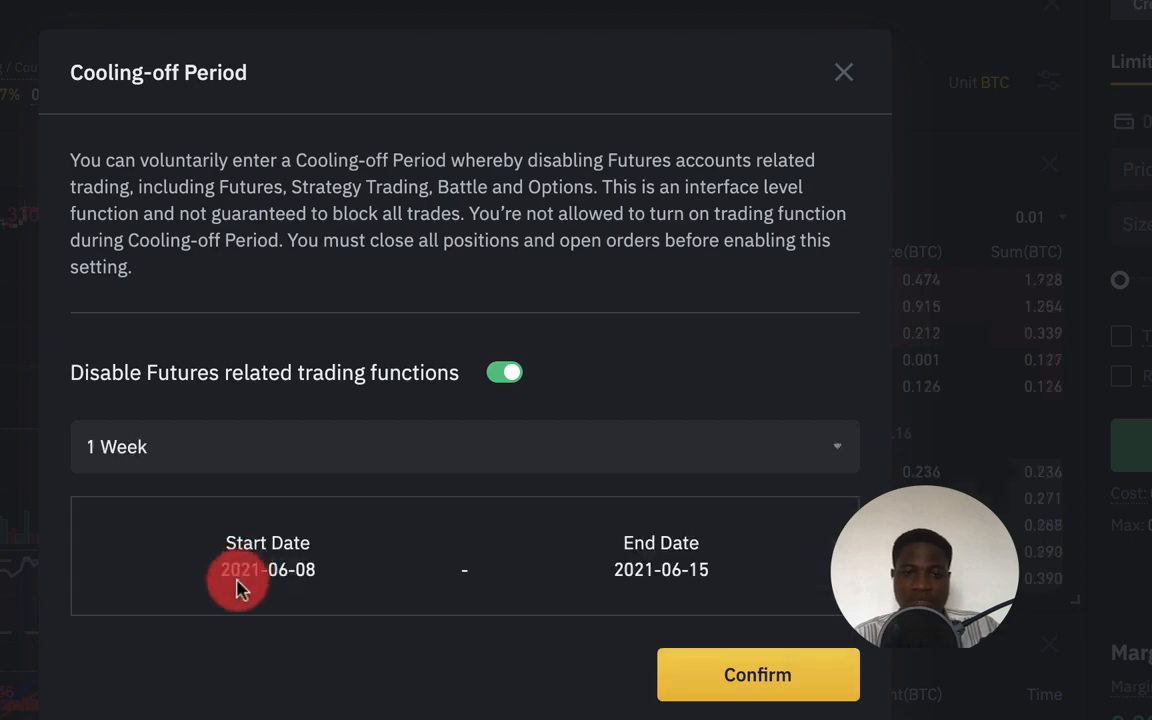
click(756, 674)
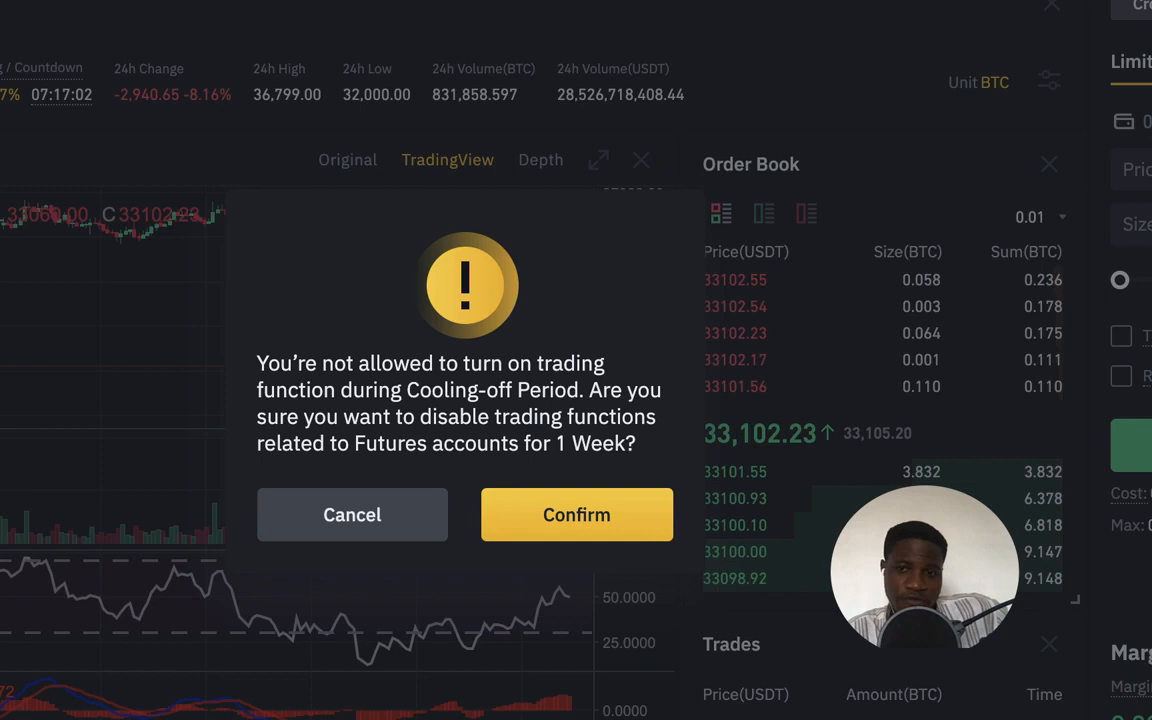
Confirm the warning to lock futures trading for one week.
click(576, 514)
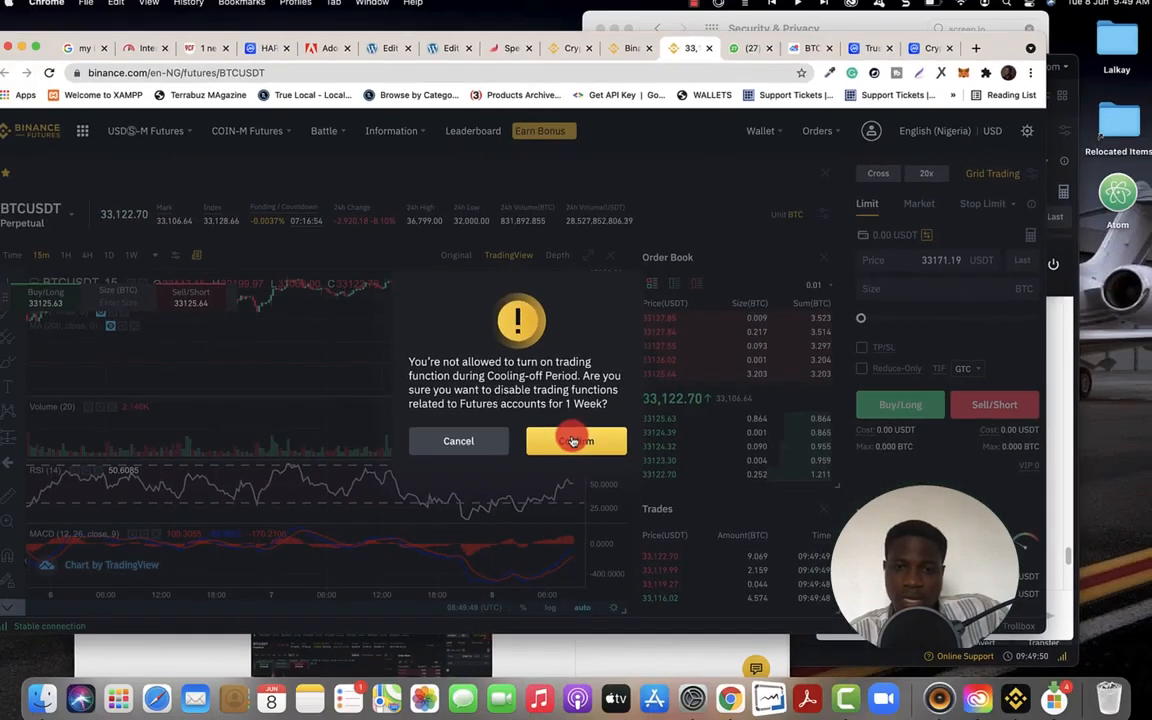
click(576, 442)
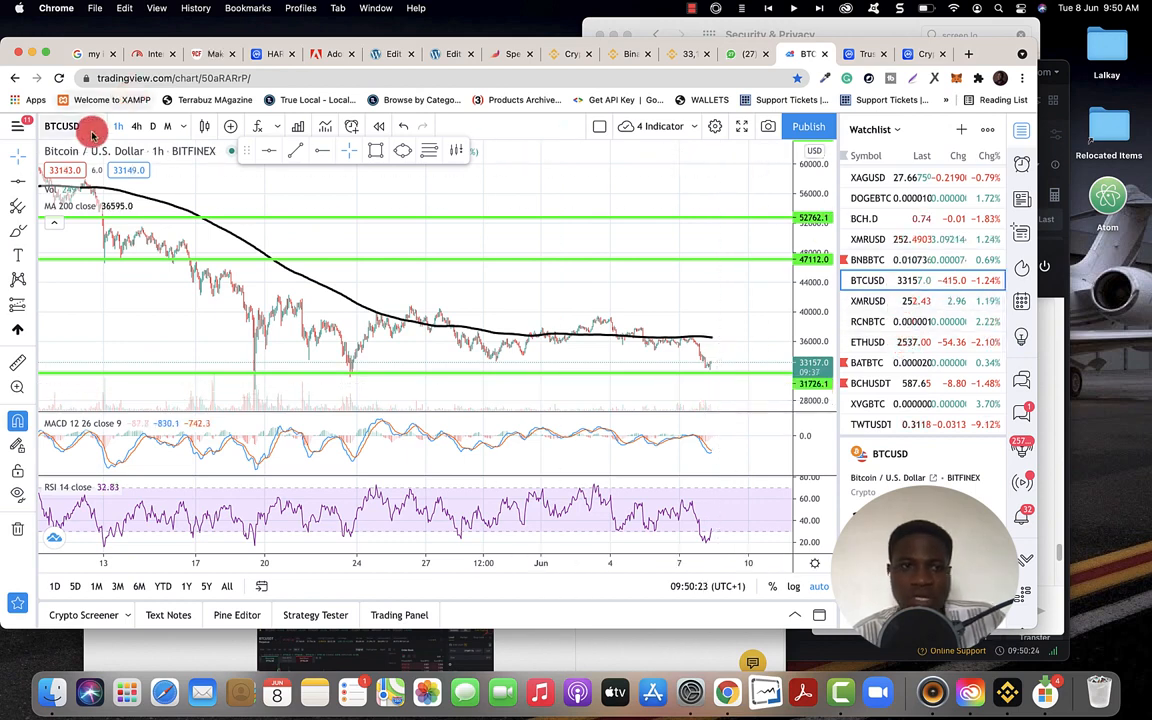
Load the TWTUSDT chart in place of Bitcoin / U.S. Dollar via the symbol search.
text(TWT)
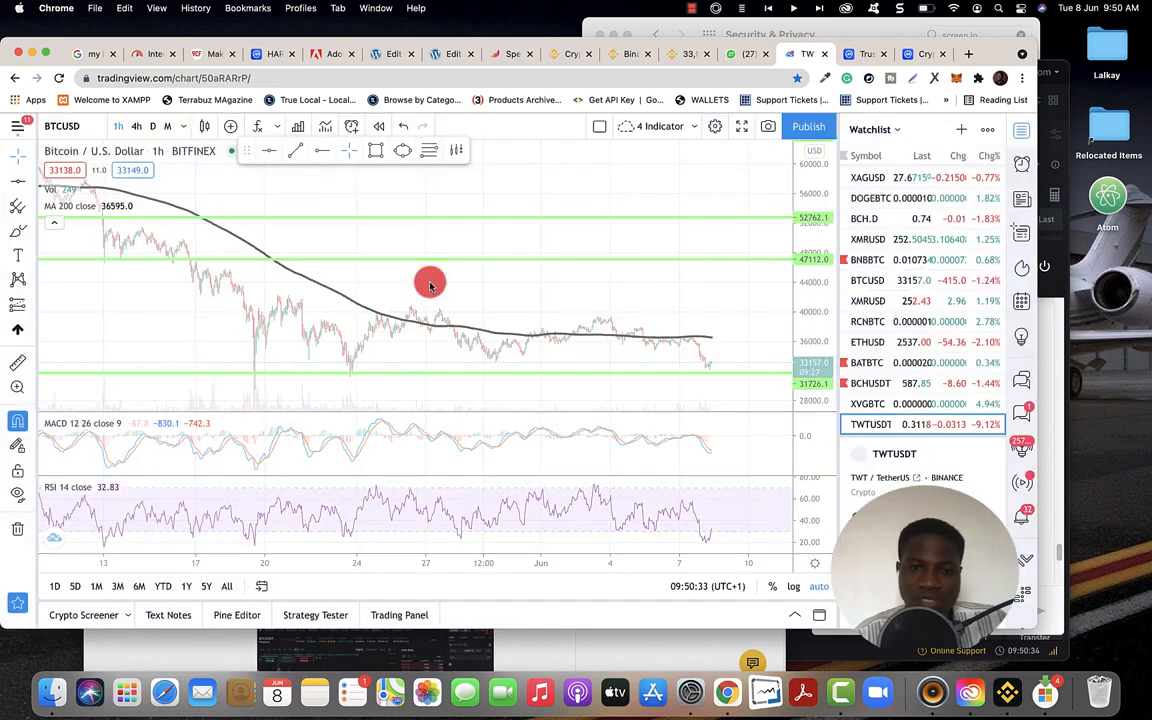
click(872, 424)
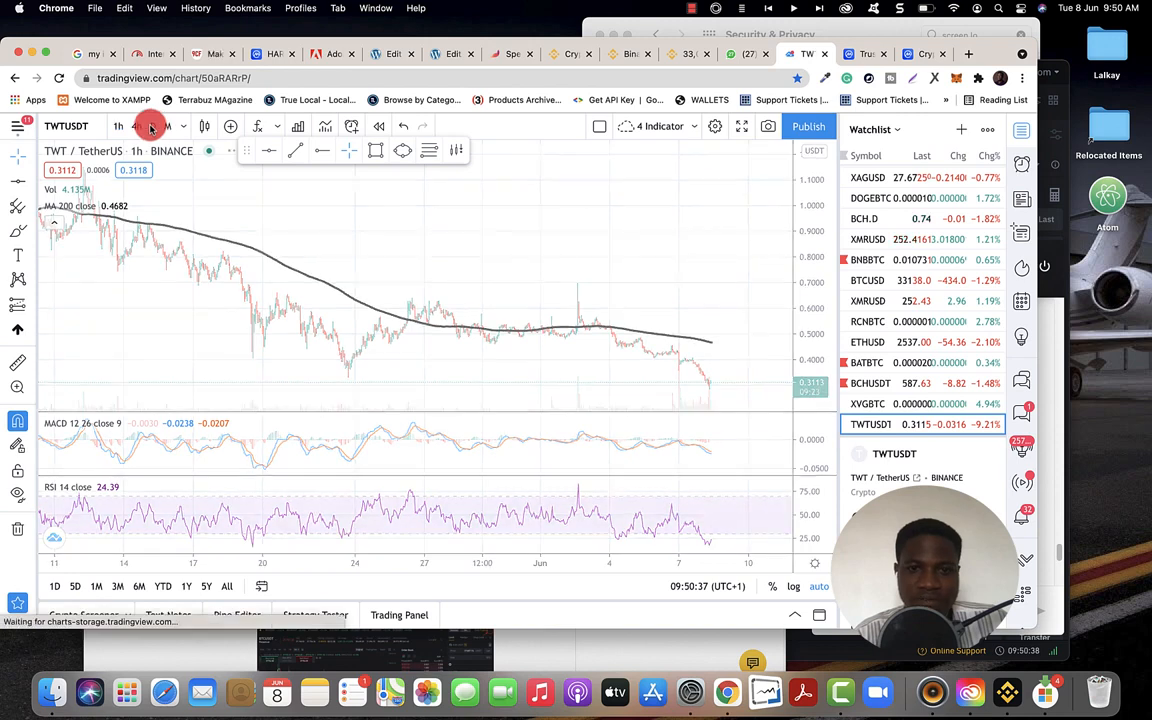
Review TWT / TetherUS on 1D candles, then load BCHUSDT from the watchlist.
click(152, 126)
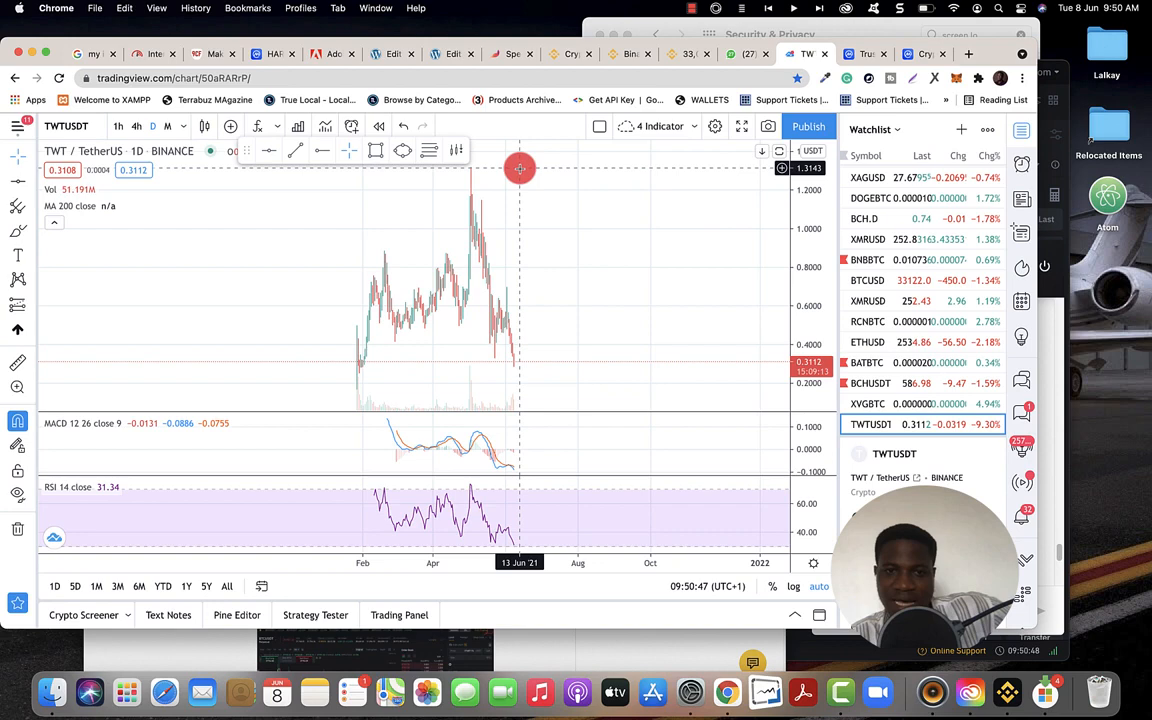
mouse_move(532, 362)
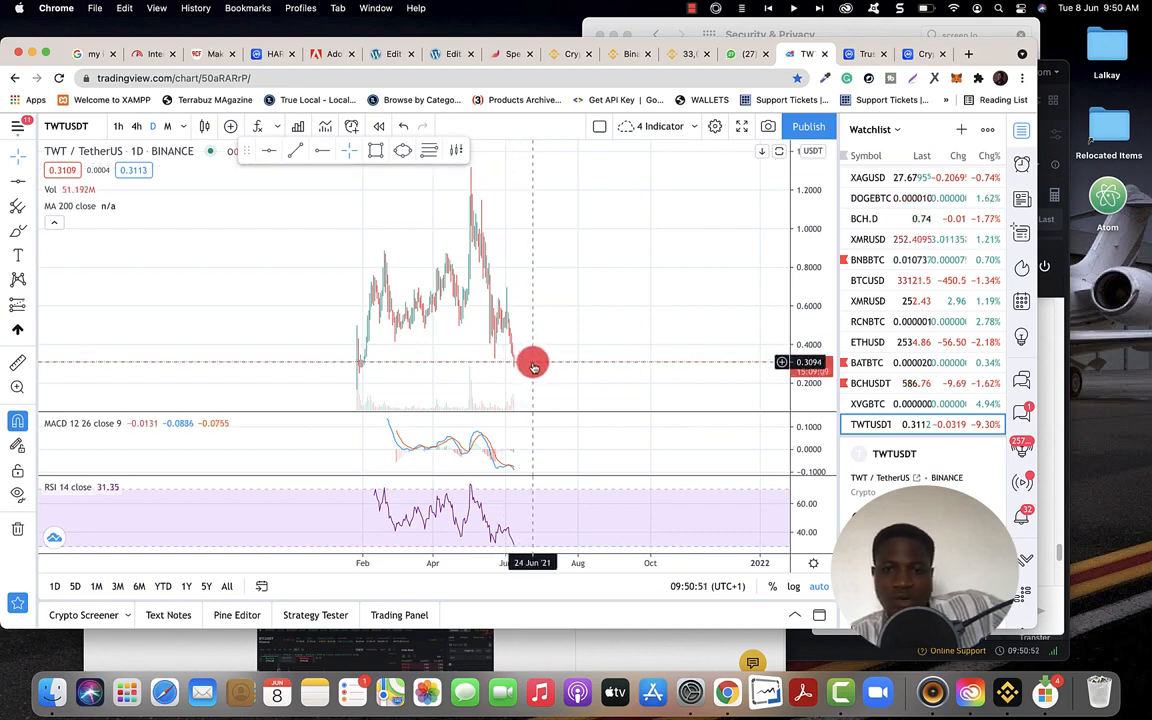
mouse_move(528, 360)
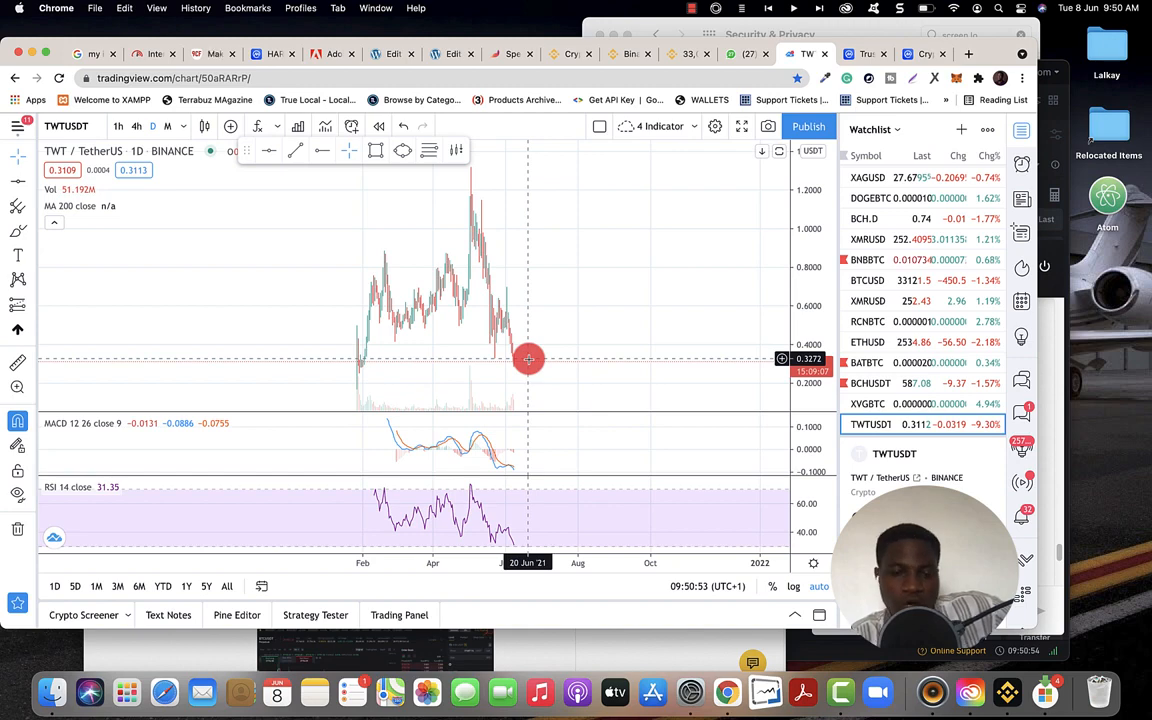
mouse_move(948, 316)
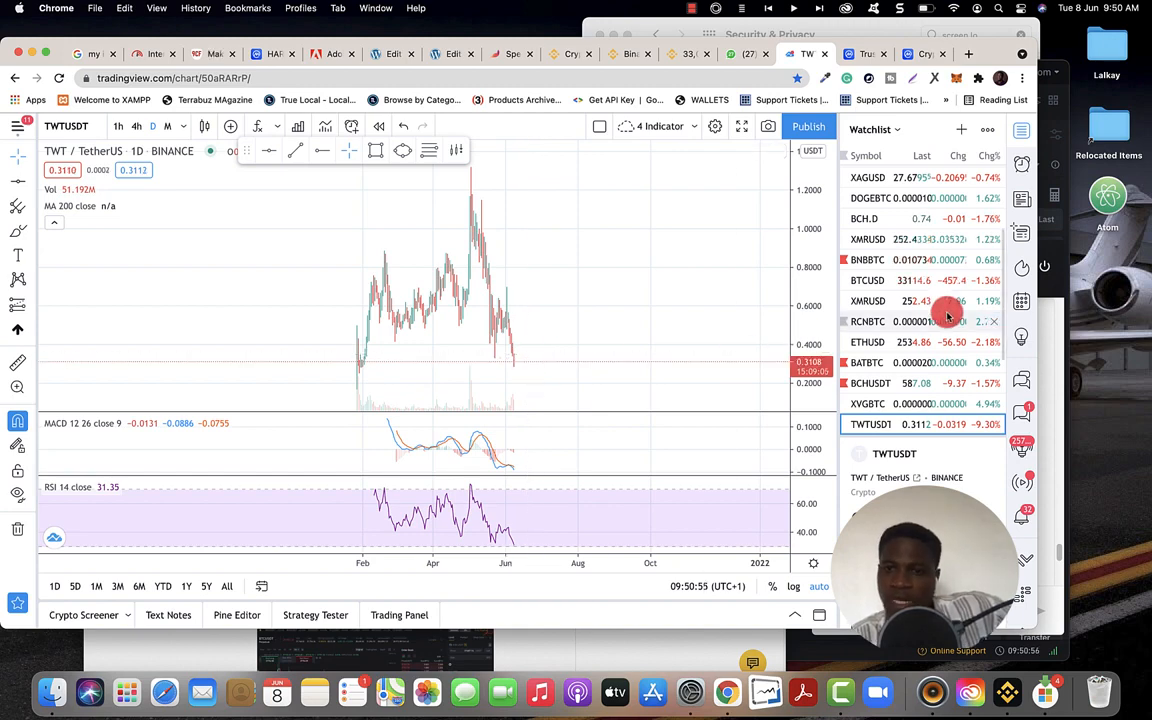
click(880, 384)
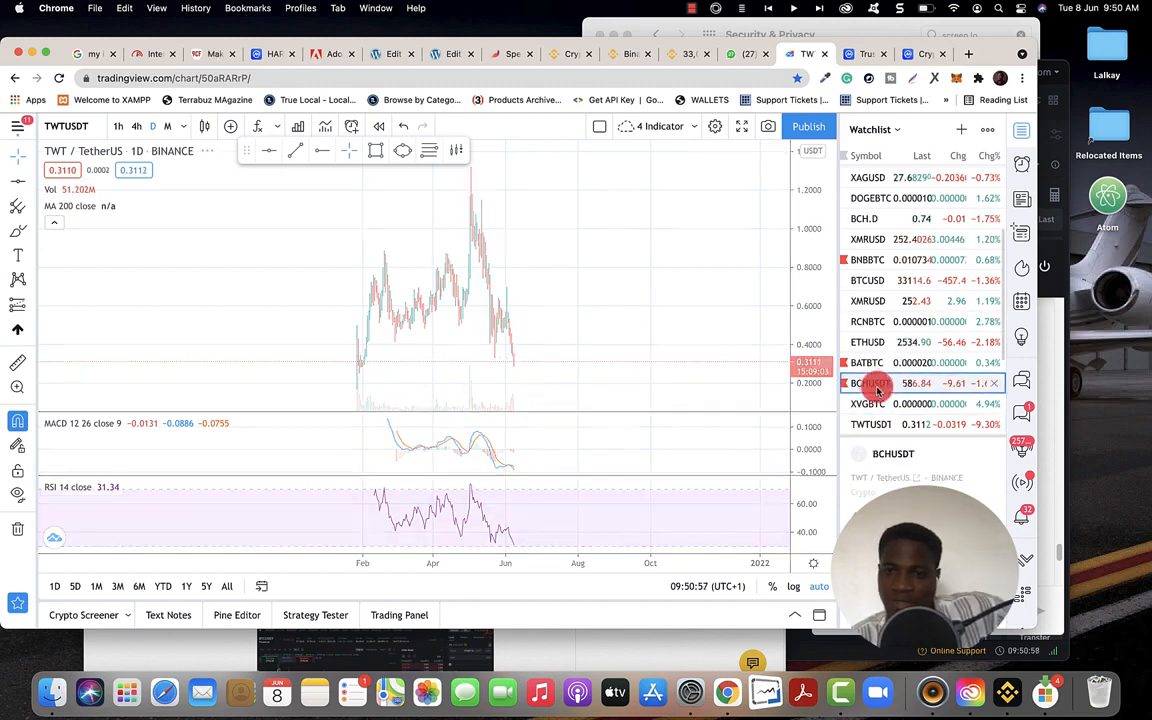
click(876, 384)
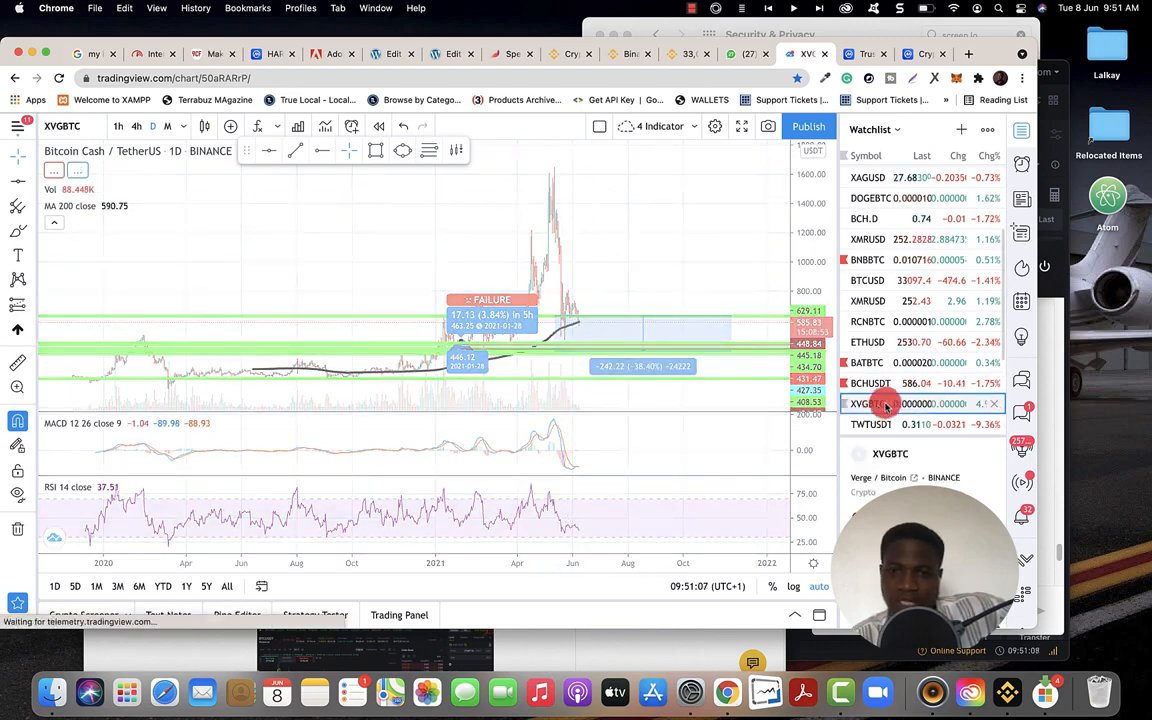
Review the XVGBTC daily chart, then load BNBBTC from the watchlist.
click(868, 404)
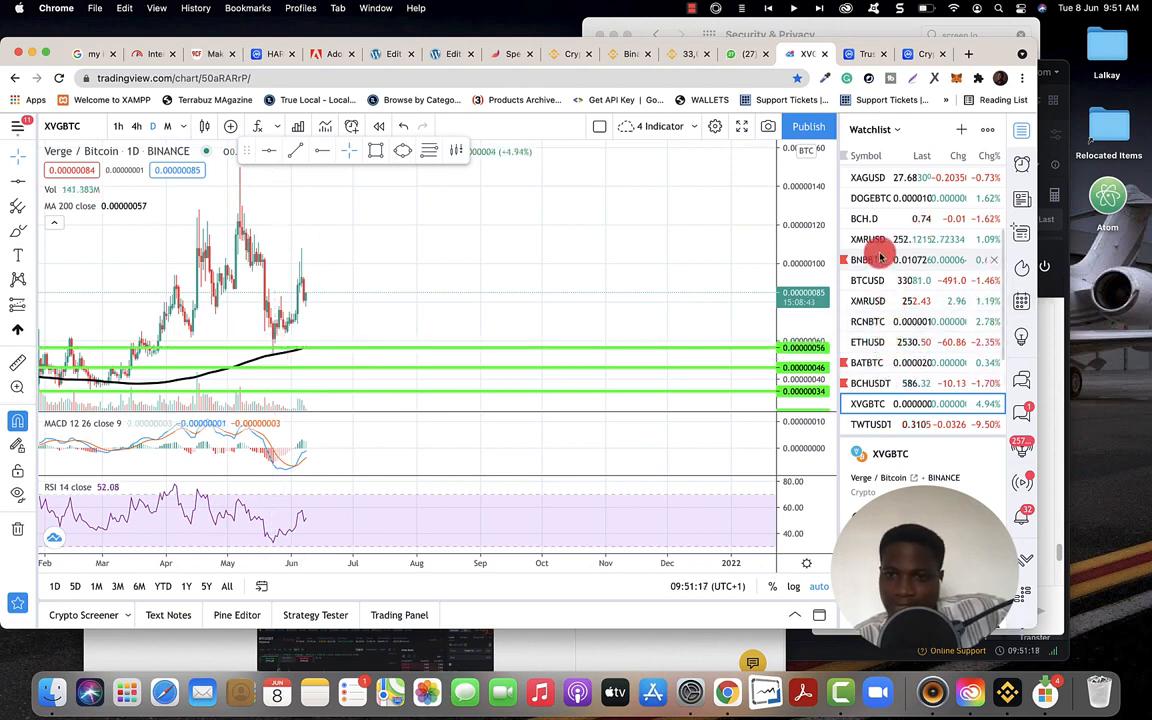
mouse_move(880, 198)
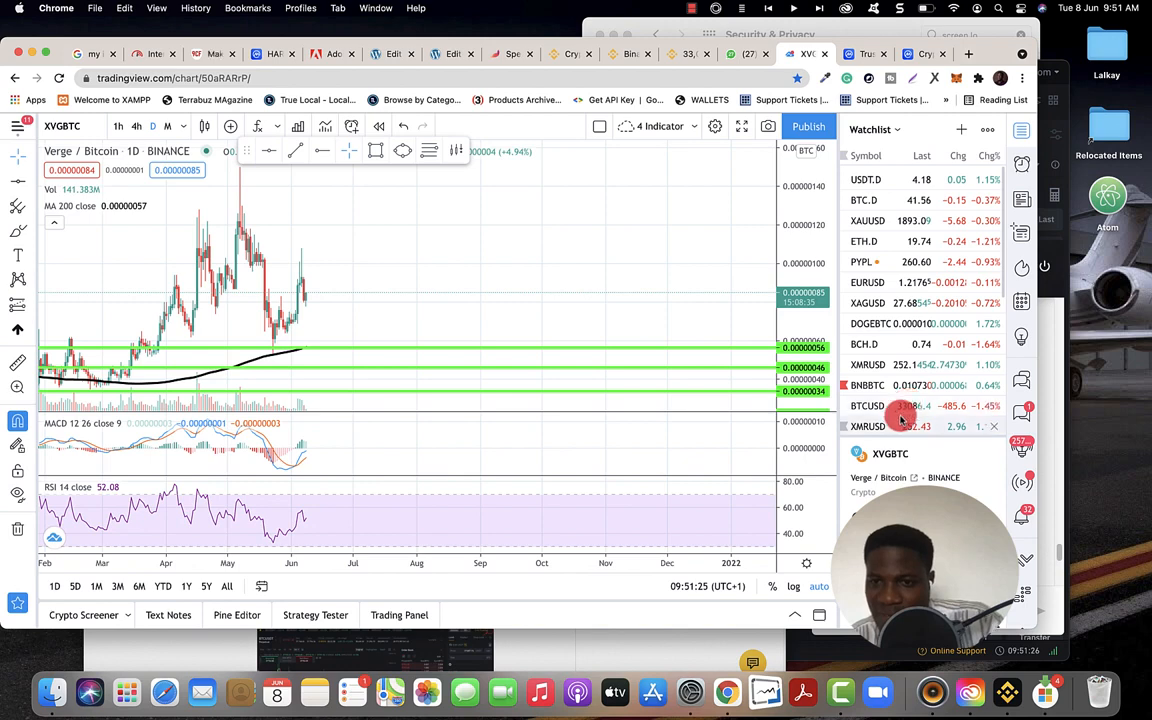
click(868, 384)
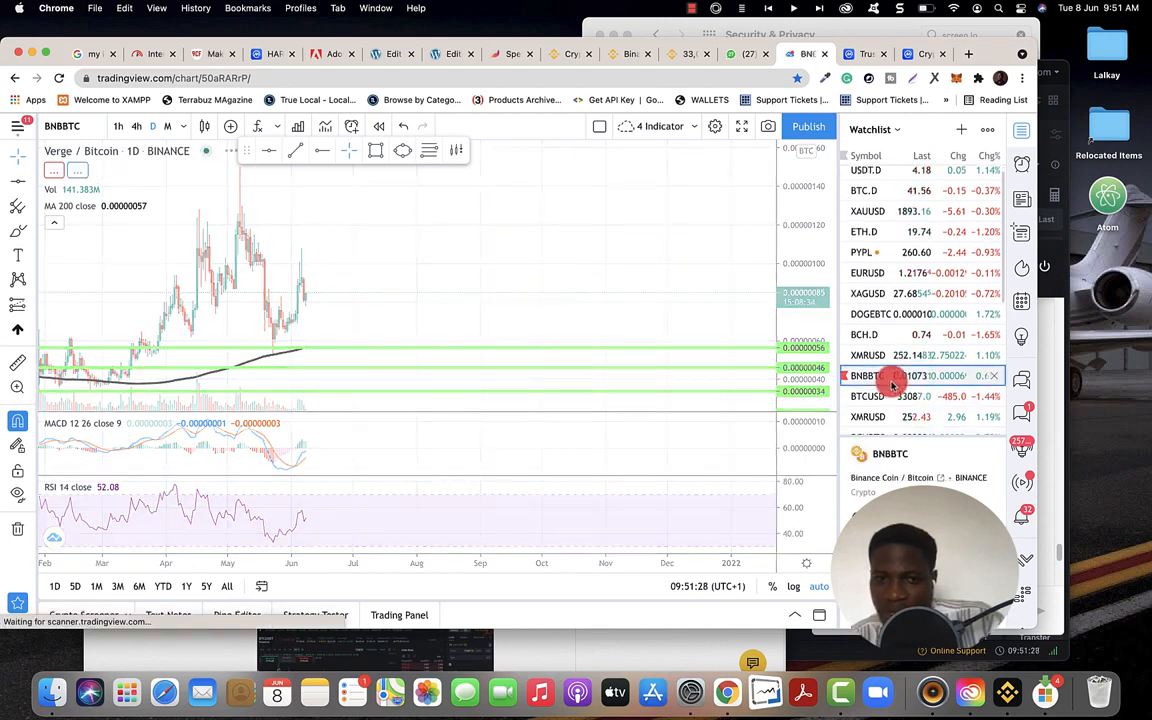
click(868, 384)
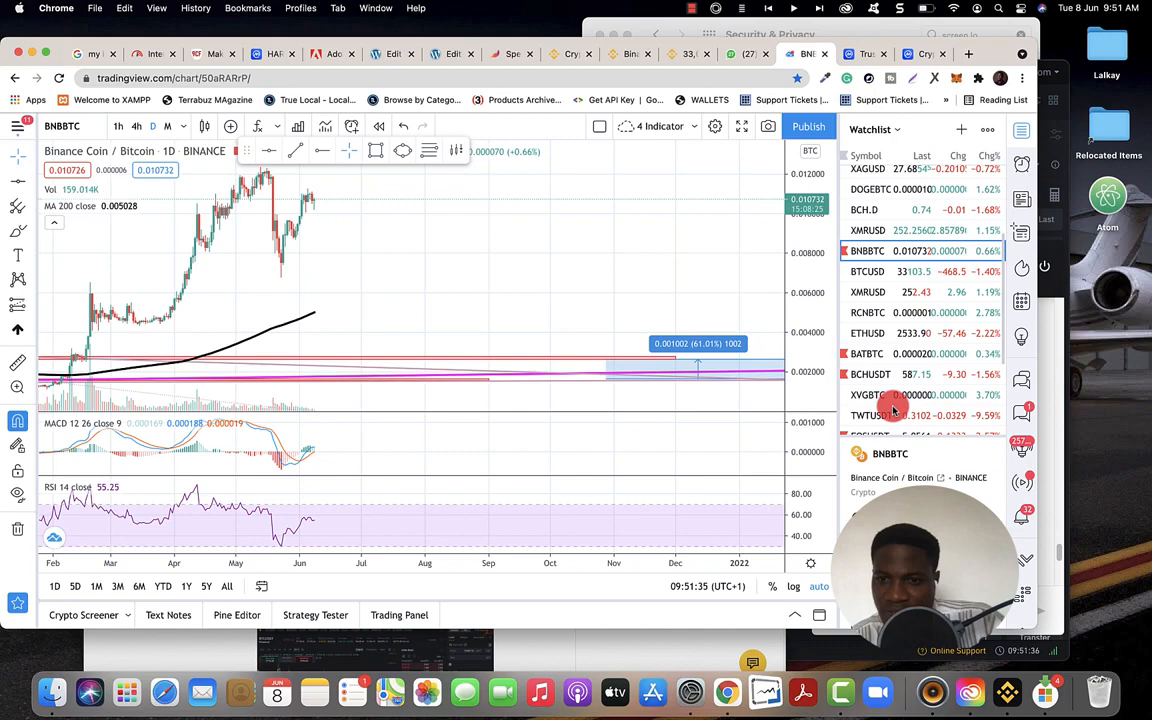
Load the EOSUSDT daily chart from the watchlist.
click(890, 408)
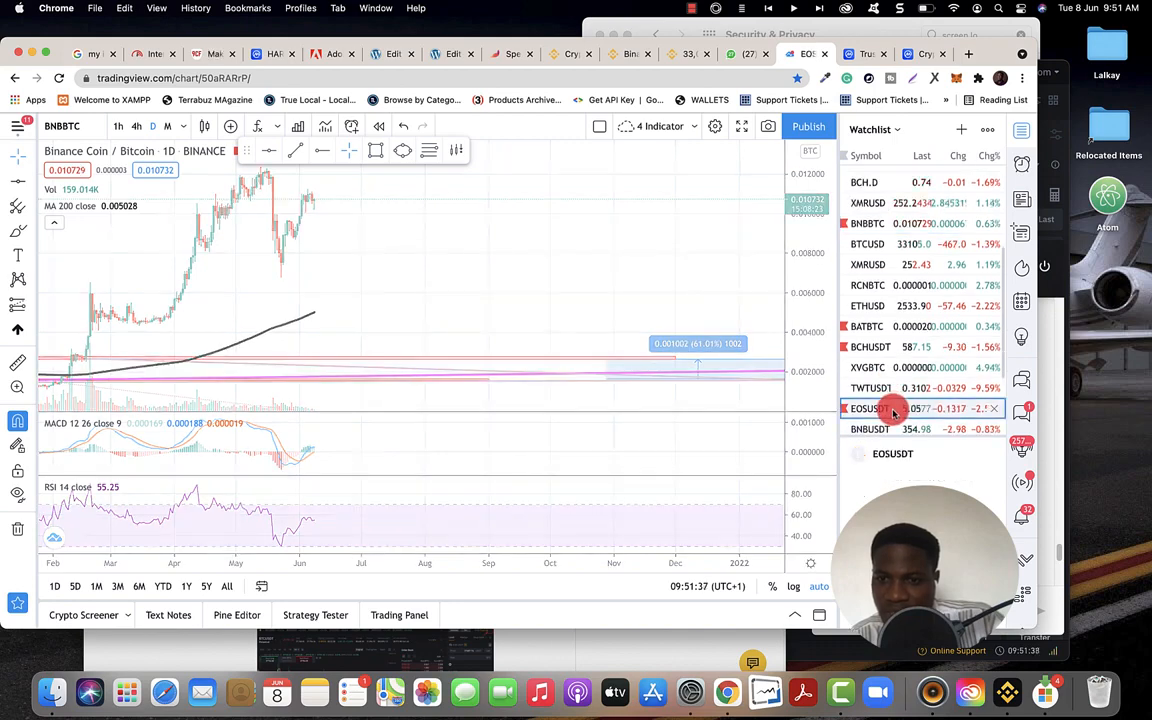
click(868, 408)
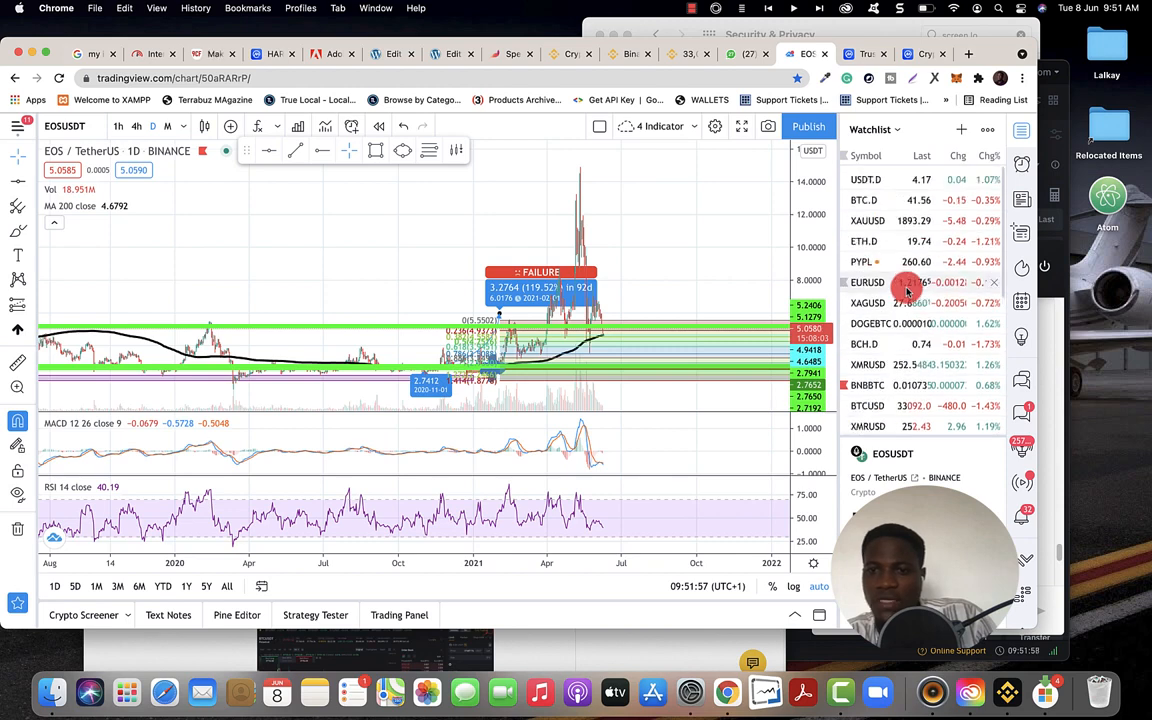
scroll(down, 3)
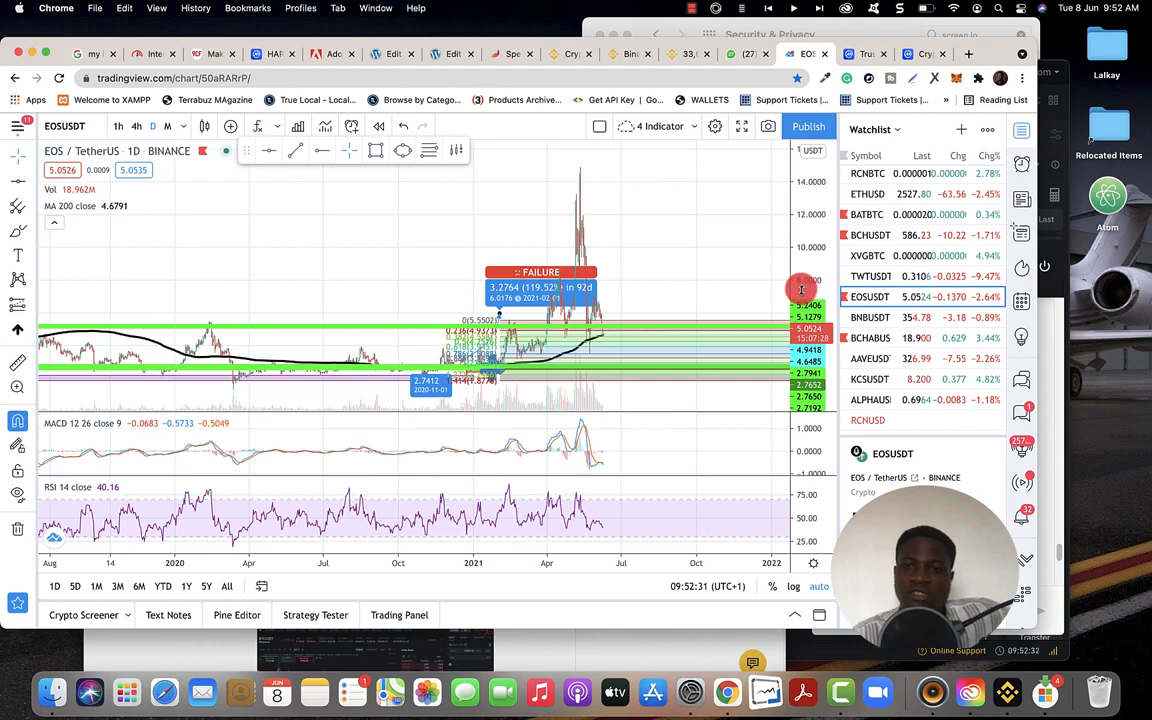
mouse_move(668, 276)
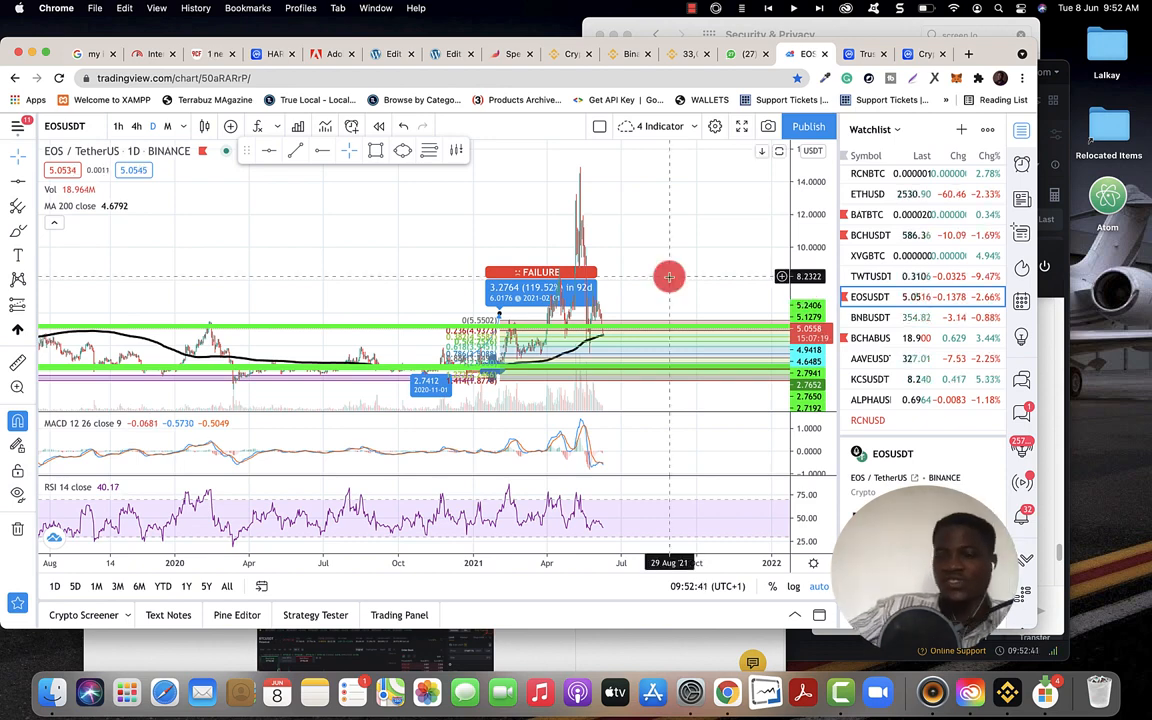